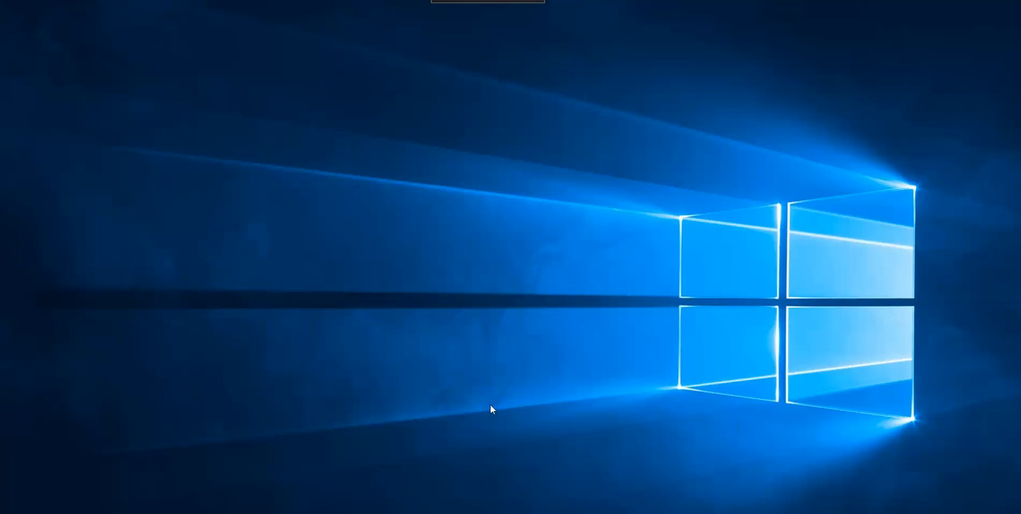
Step: Check Windows system settings, then reach the cutting plotter section of graphtecamerica.com
click(9, 502)
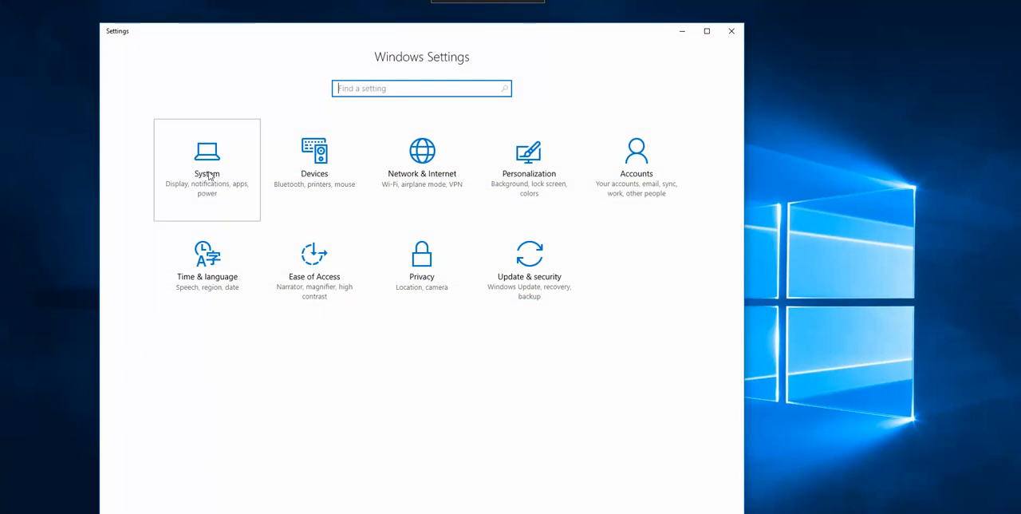
click(207, 167)
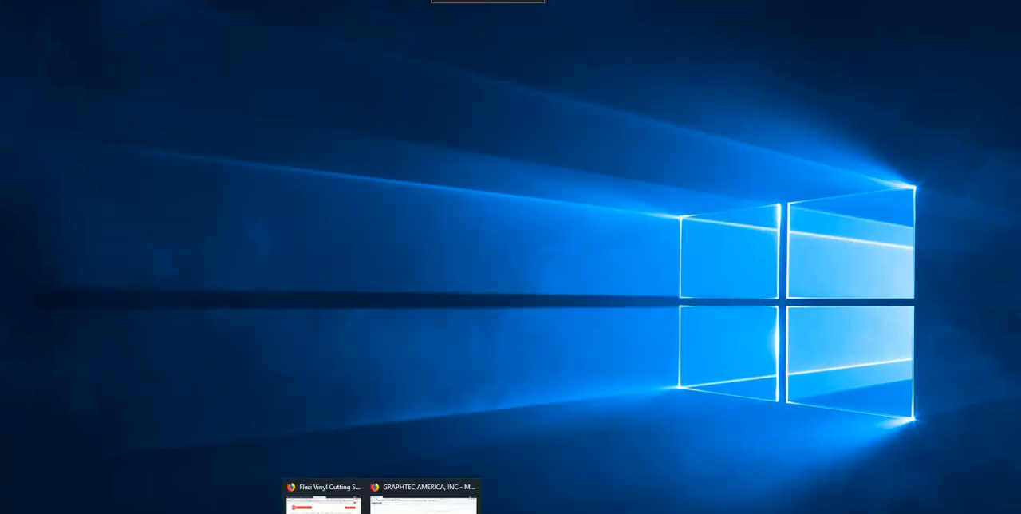
click(423, 487)
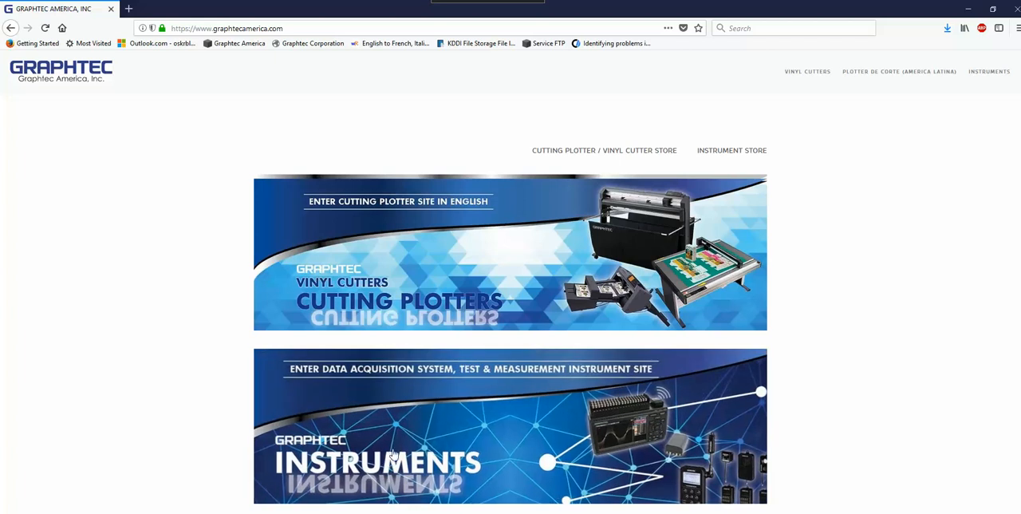
click(397, 201)
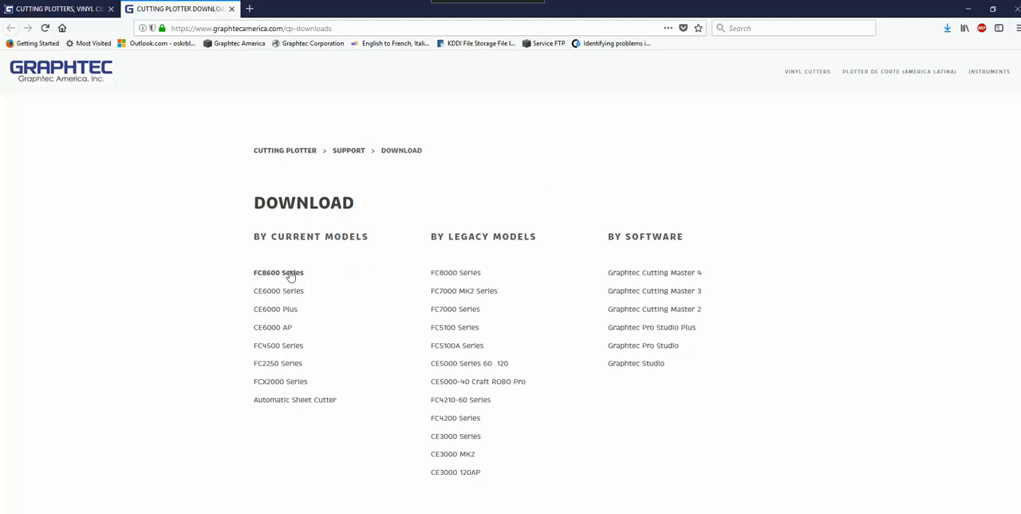
Step: Download the Windows driver from the FC8600 Series download page
click(277, 271)
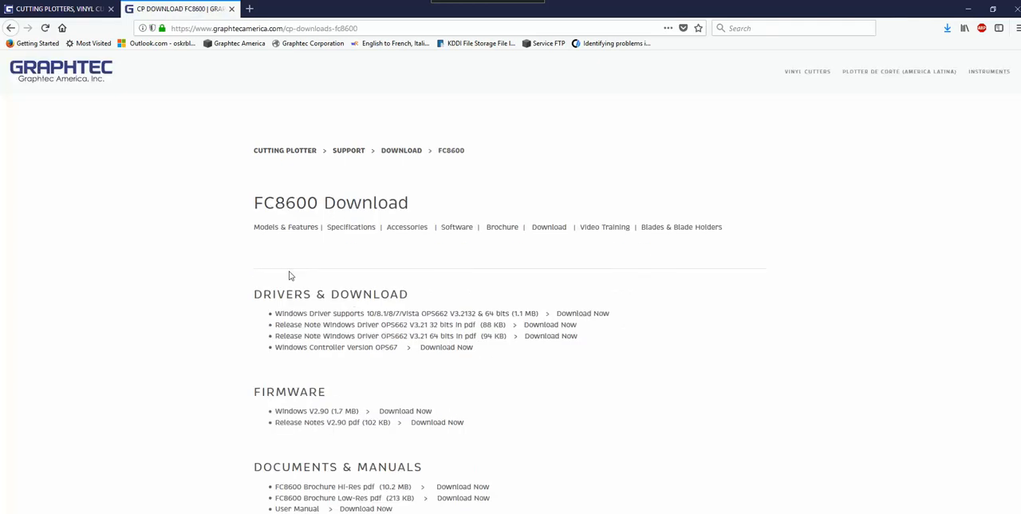
scroll(down, 3)
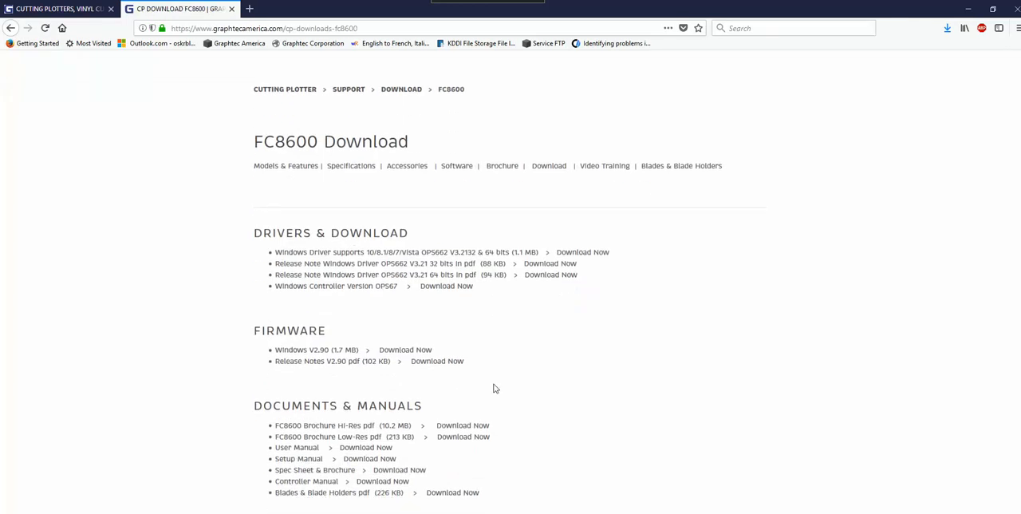
click(582, 252)
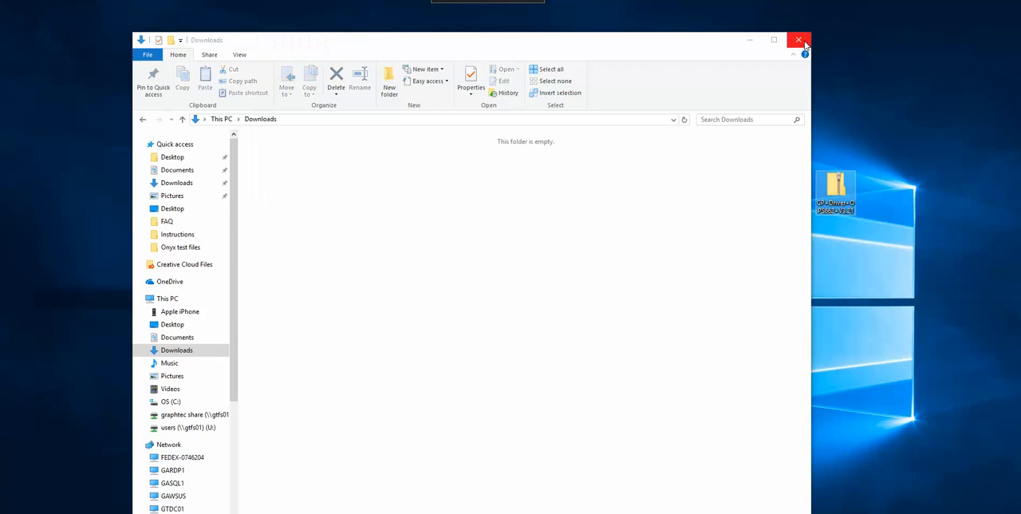
Step: Extract the OPS662ver321 folder from the downloaded zip onto the desktop
click(800, 40)
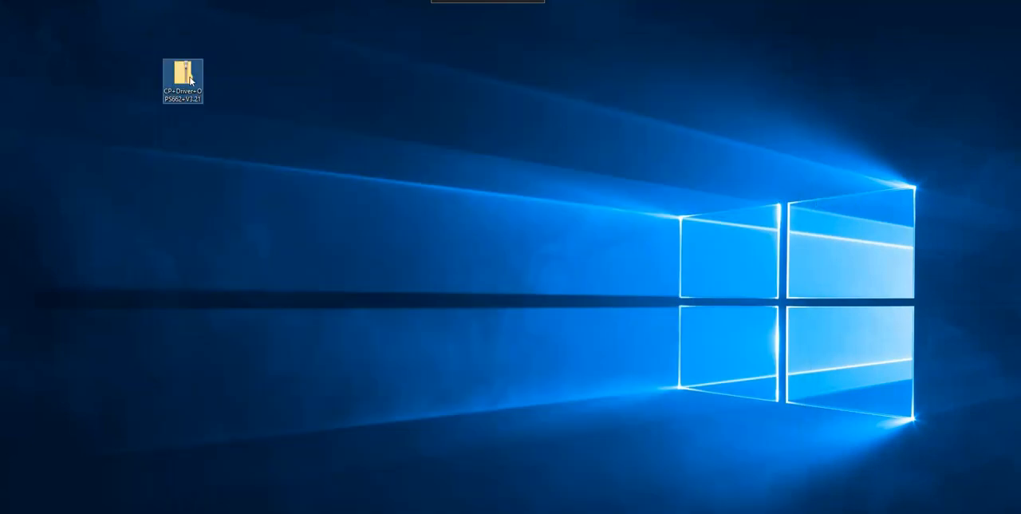
double_click(182, 70)
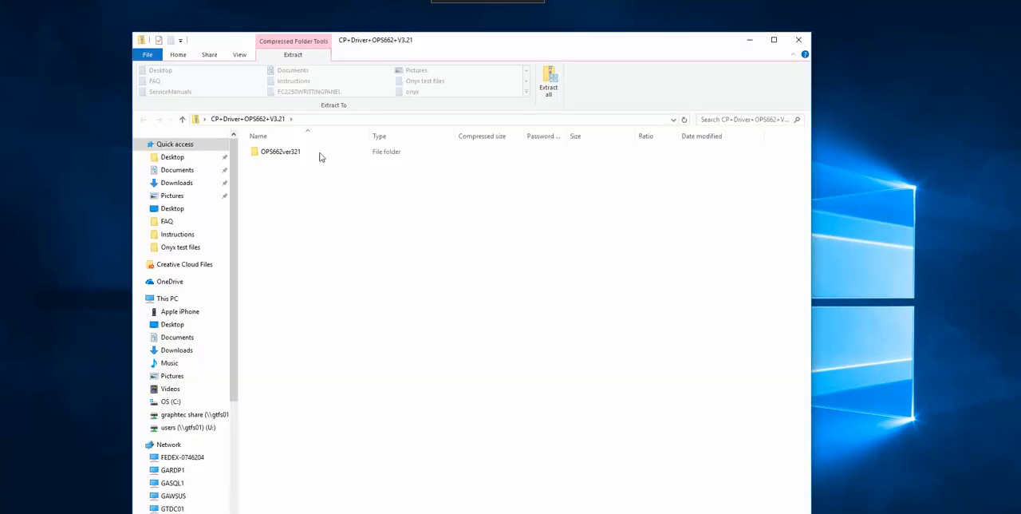
drag(281, 152, 874, 152)
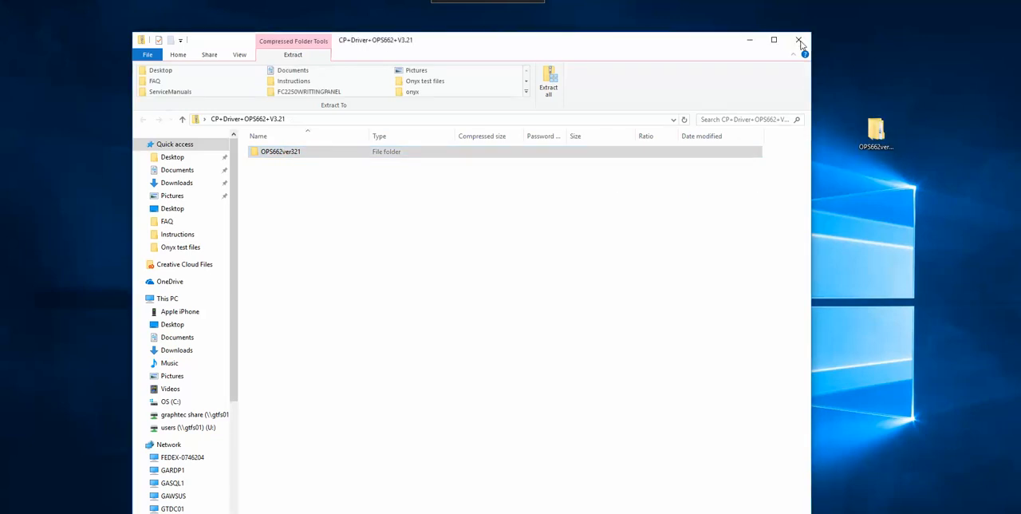
click(798, 40)
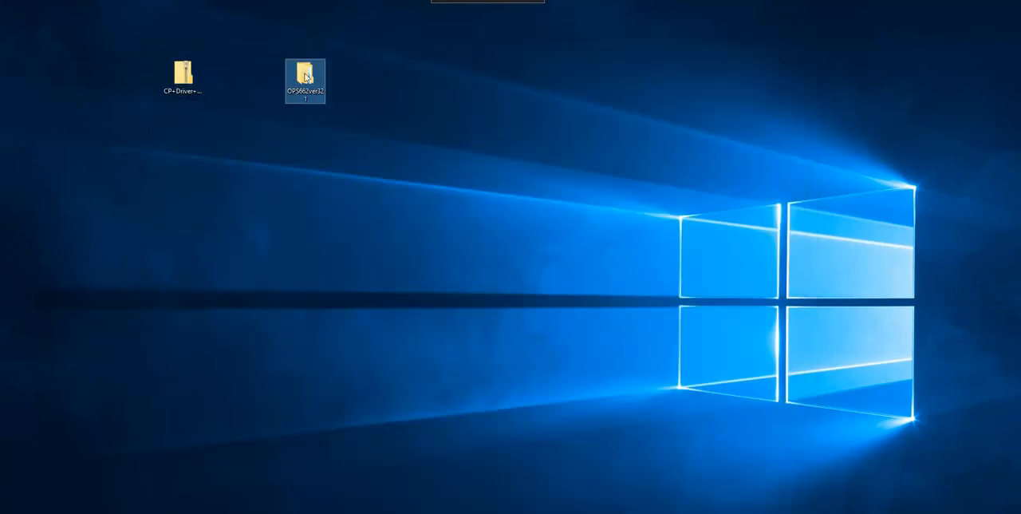
Step: Browse into OPS662ver321 and its Win_64Bits(x64) driver folder
double_click(306, 77)
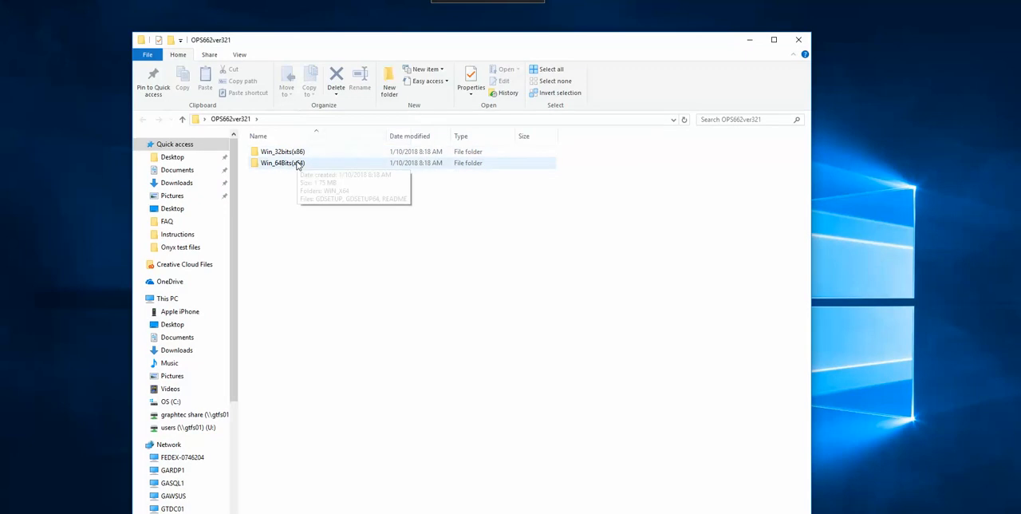
double_click(281, 163)
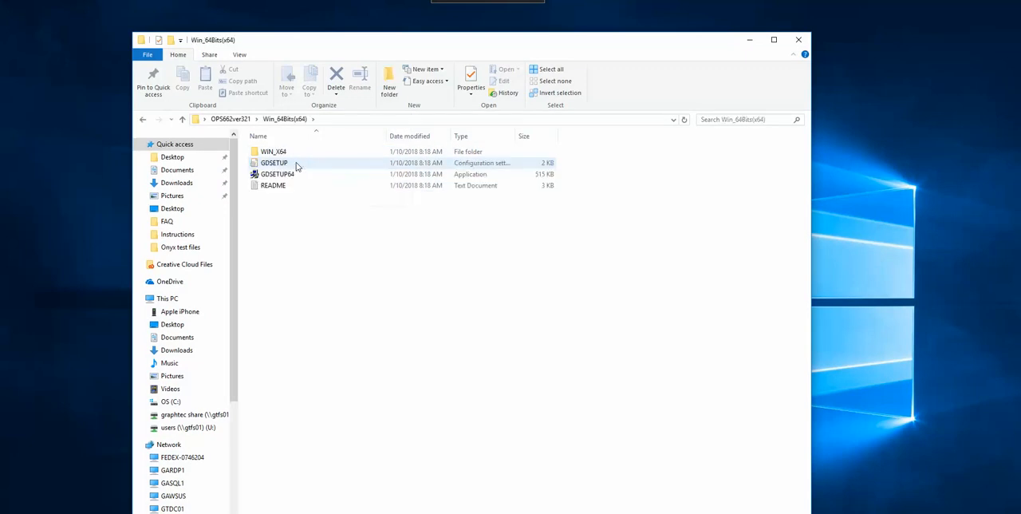
mouse_move(360, 174)
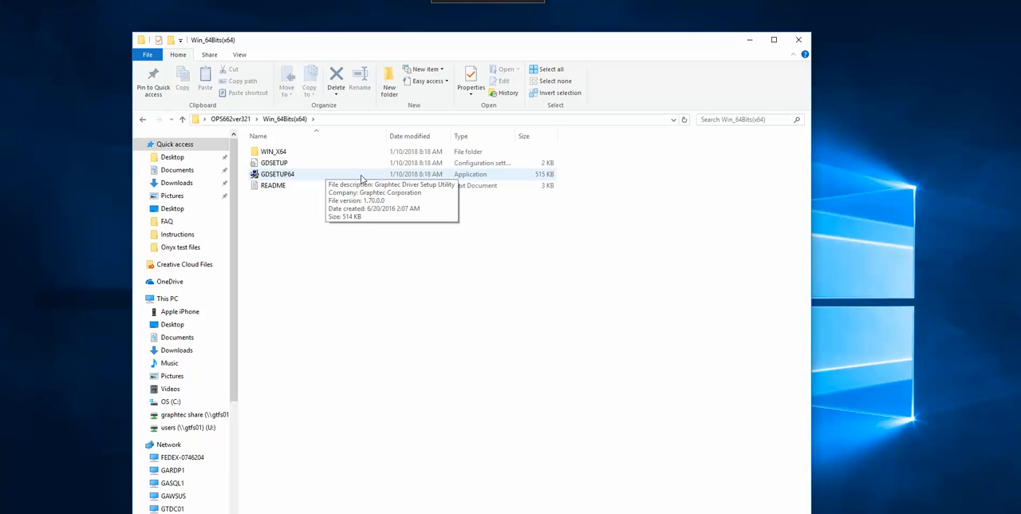
right_click(309, 181)
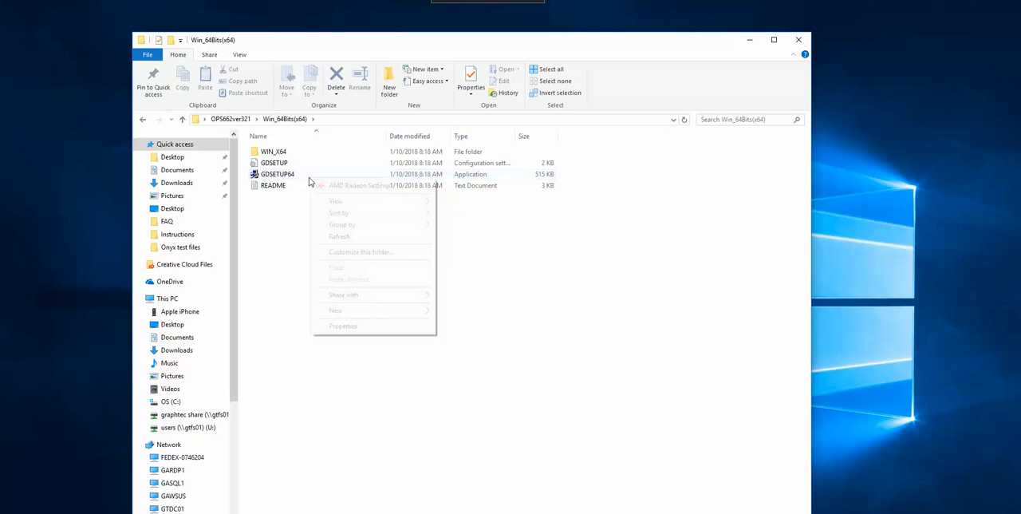
click(278, 174)
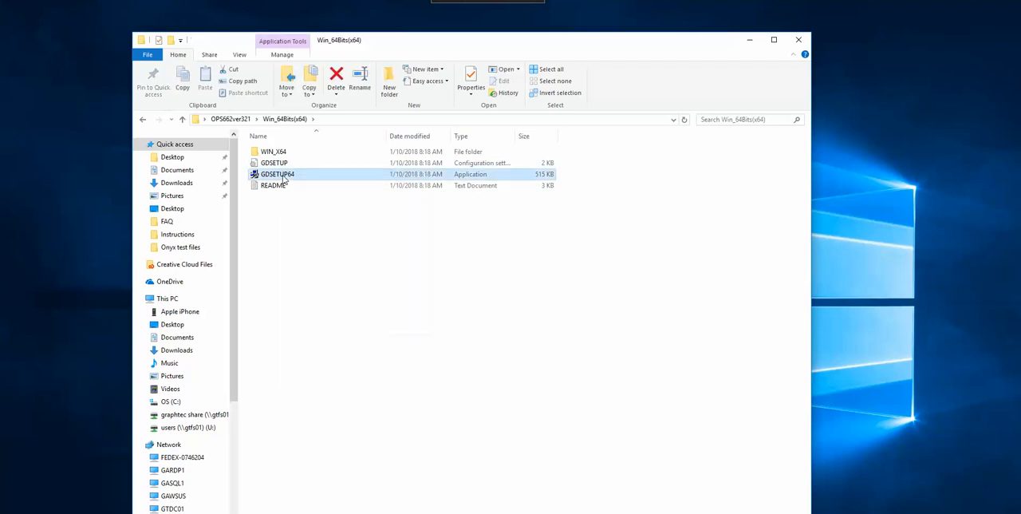
right_click(278, 174)
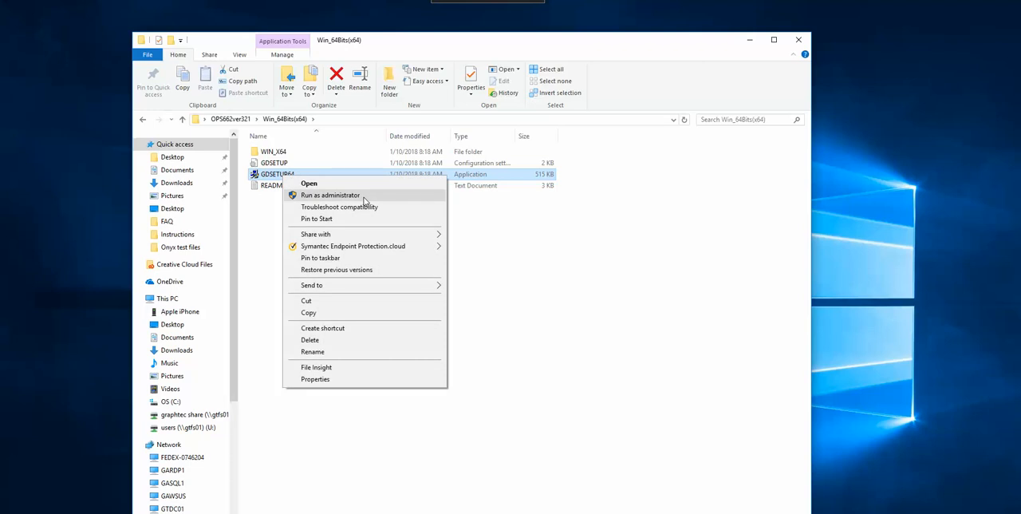
mouse_move(357, 198)
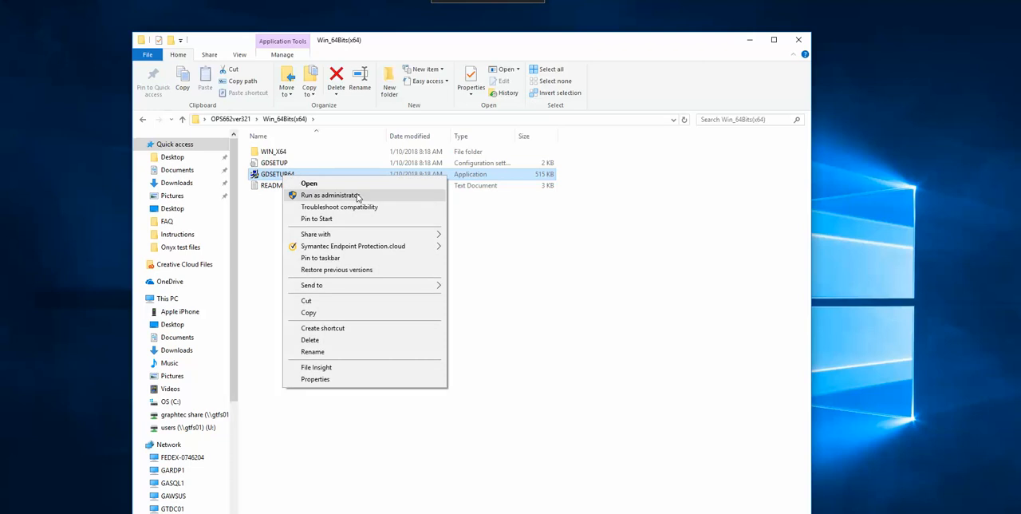
click(331, 195)
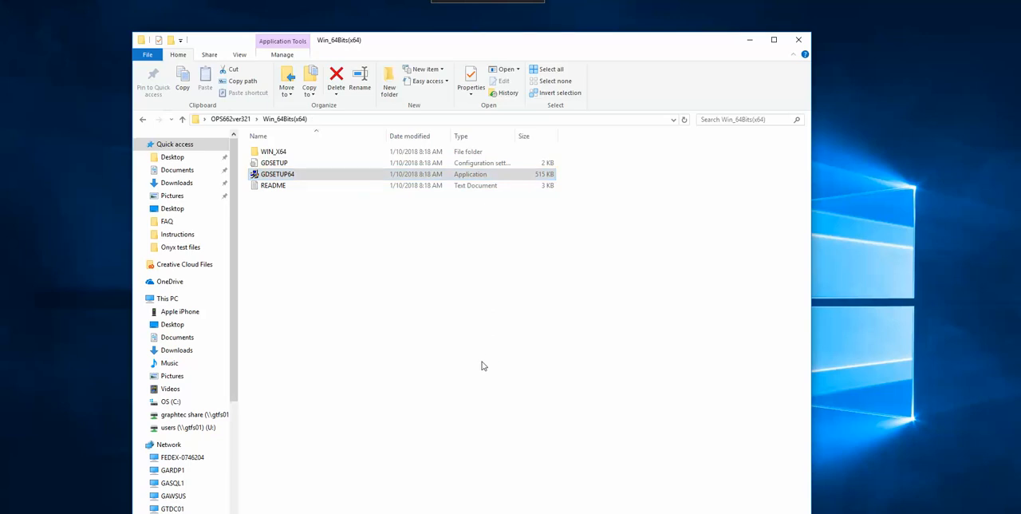
Step: Run GOSETUP64 and install the Graphtec FC8600 driver on the USB port
double_click(278, 174)
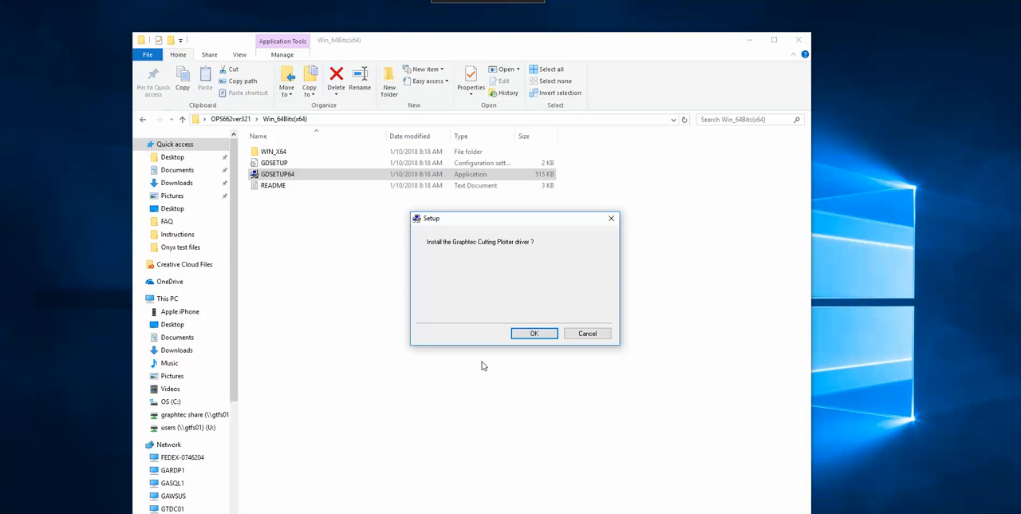
click(533, 332)
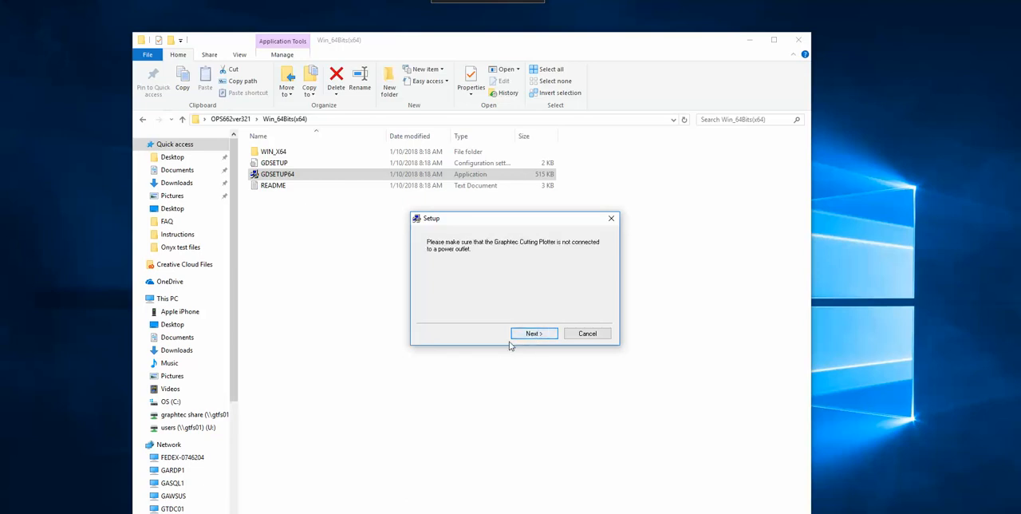
click(533, 332)
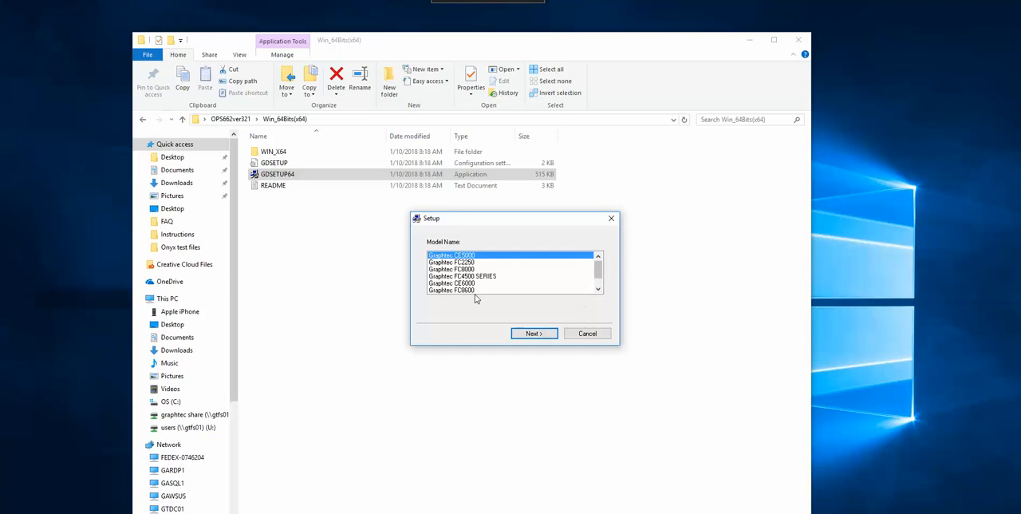
click(533, 332)
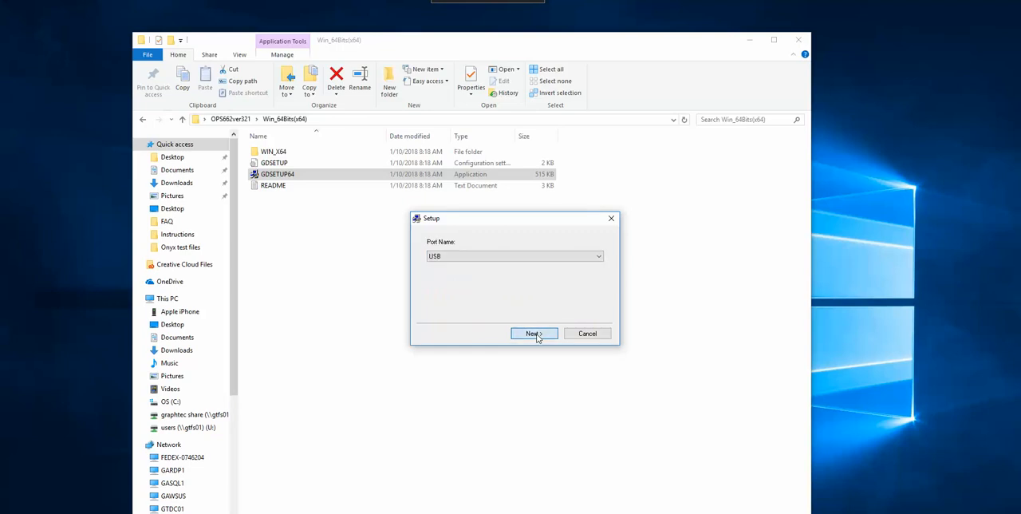
click(533, 333)
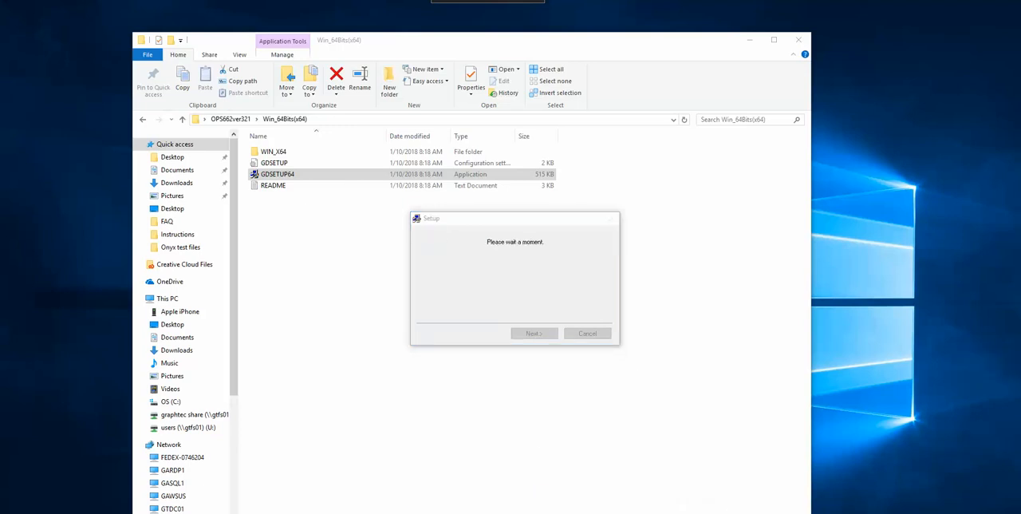
mouse_move(688, 323)
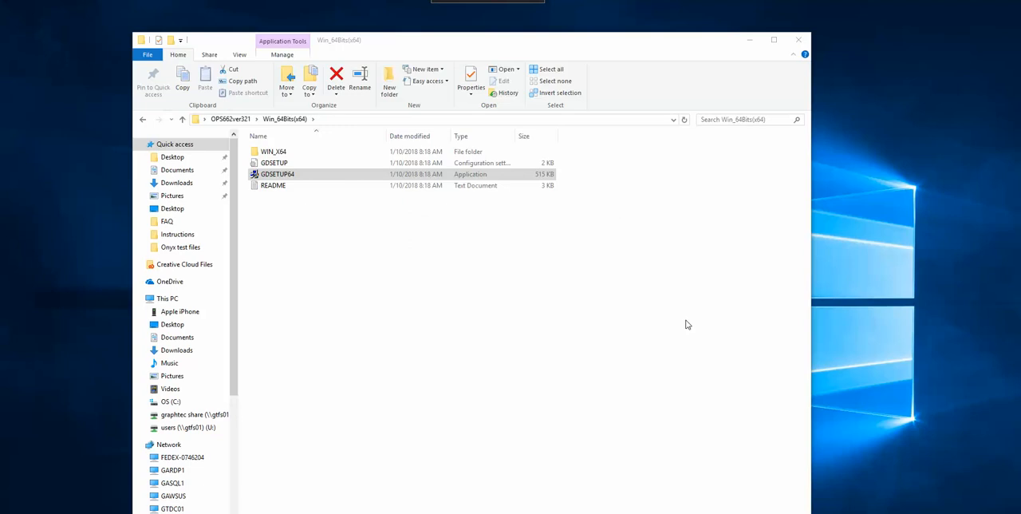
mouse_move(749, 41)
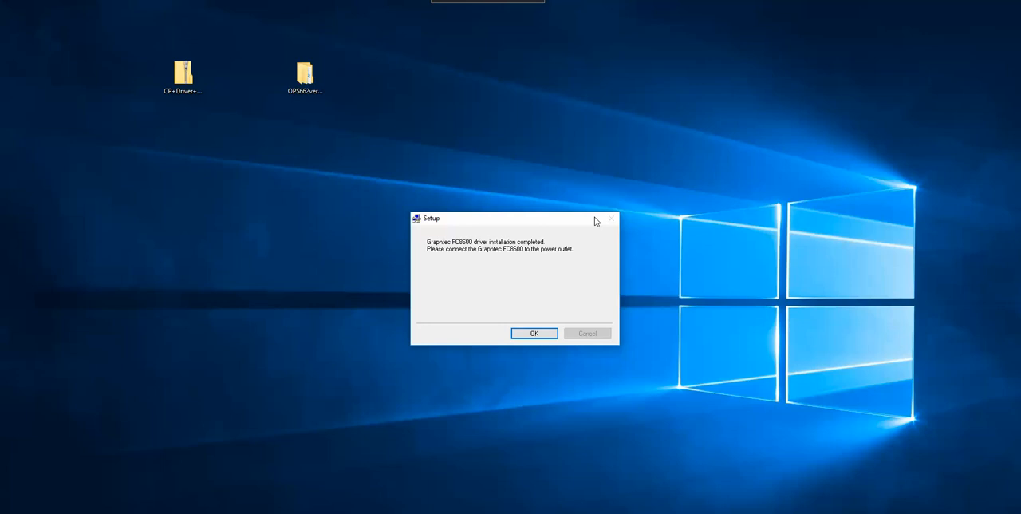
mouse_move(545, 268)
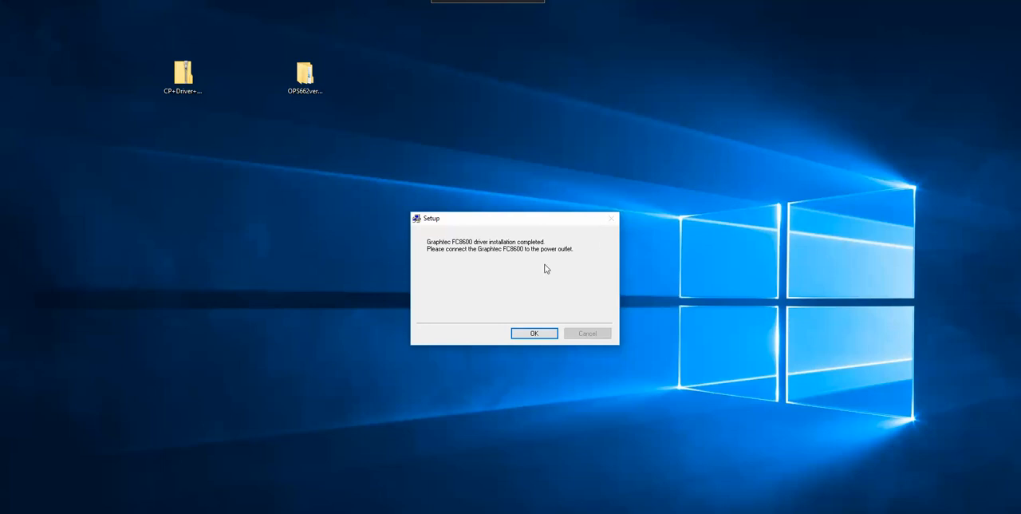
Step: Dismiss the 'driver installation completed' message, leaving Graphtec FC8600 listed in Devices and Printers
click(533, 331)
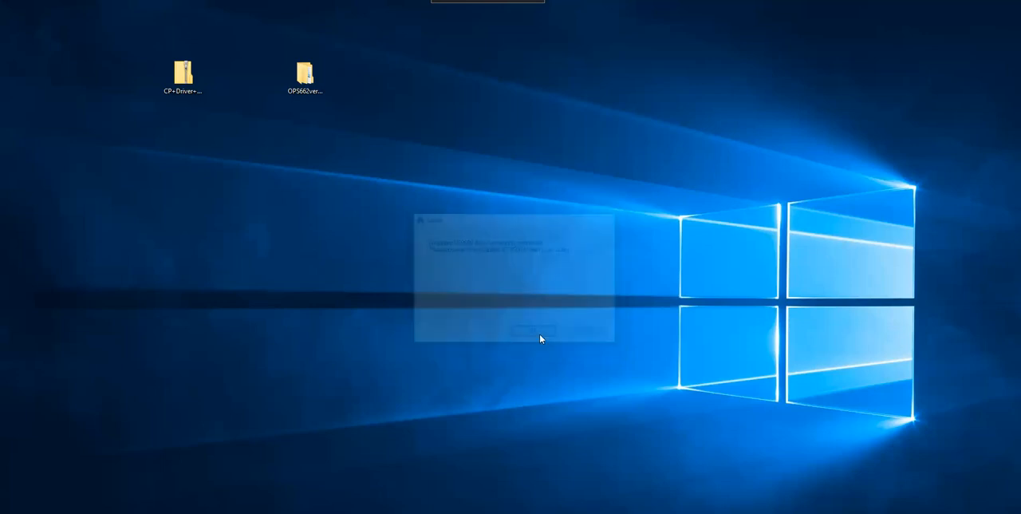
click(534, 329)
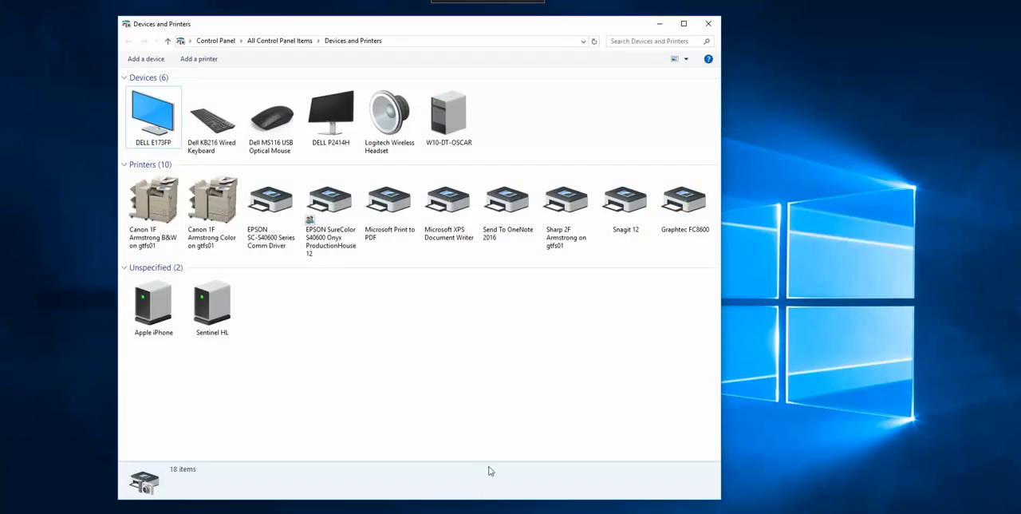
mouse_move(651, 309)
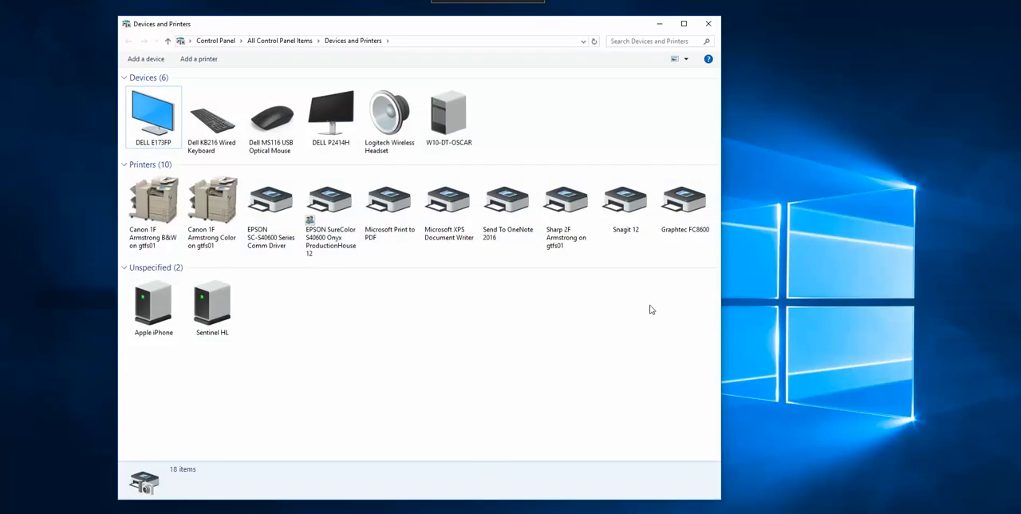
mouse_move(684, 199)
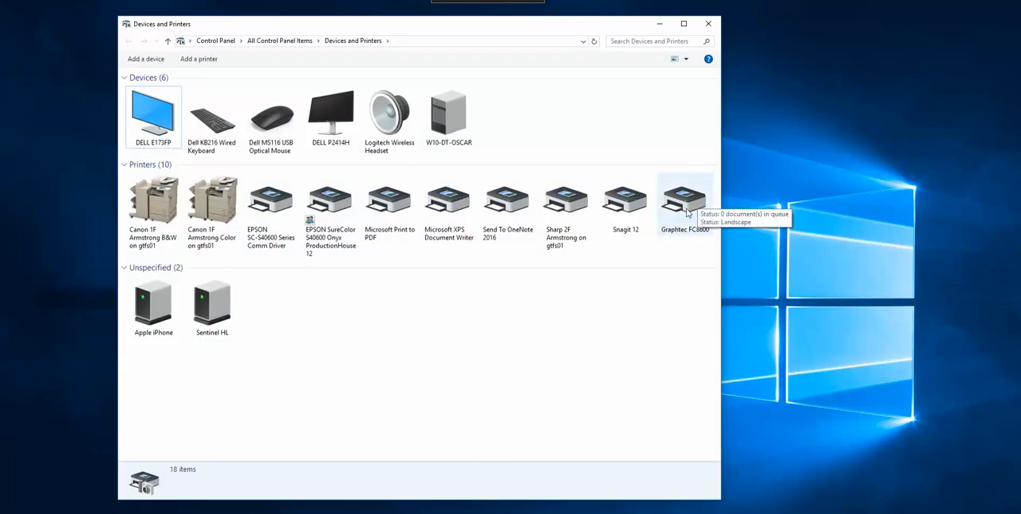